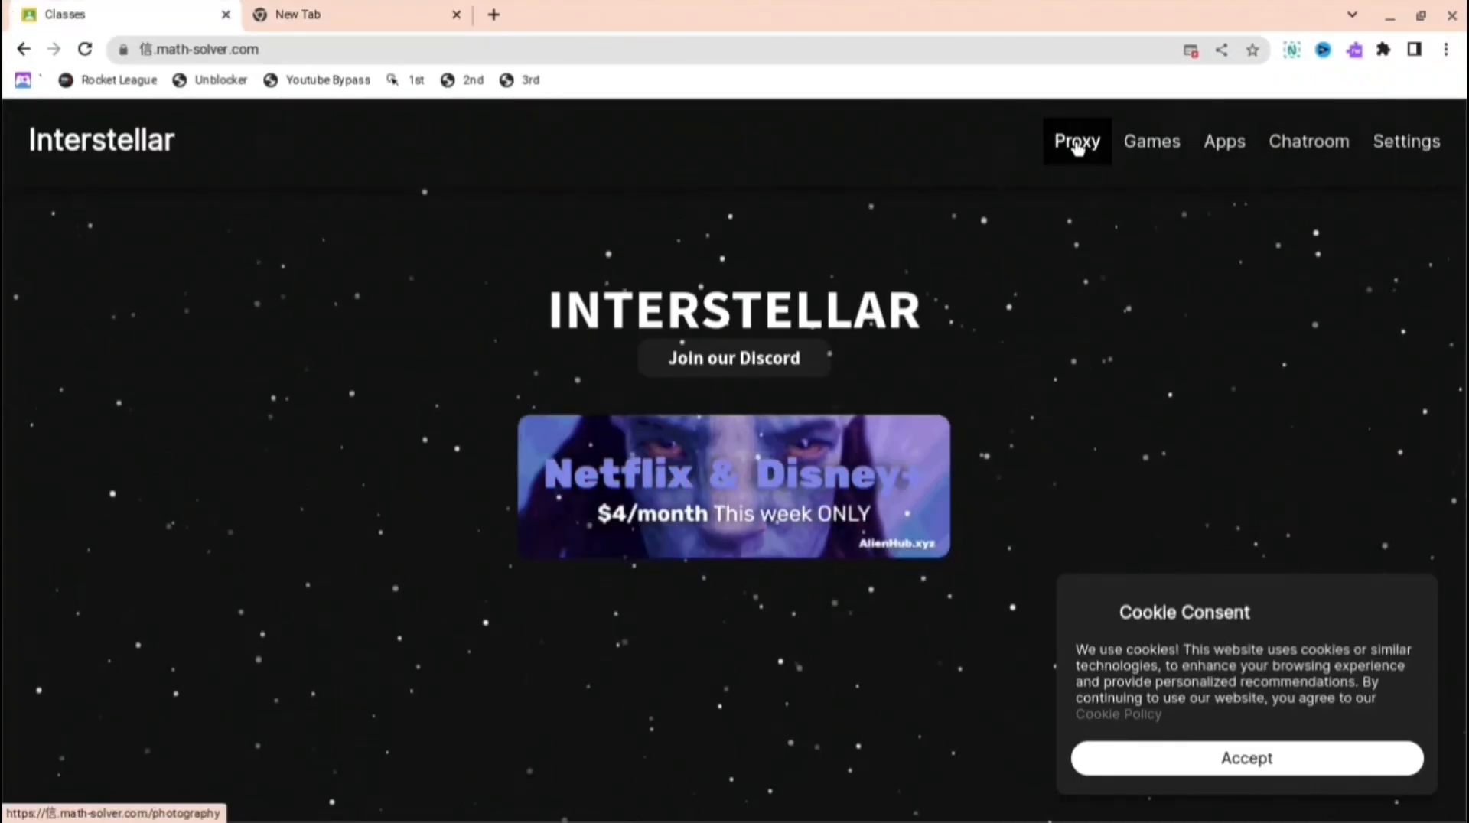
# Step: Go to Interstellar's Proxy page, then bring the Art Class welcome page forward
pyautogui.click(1076, 141)
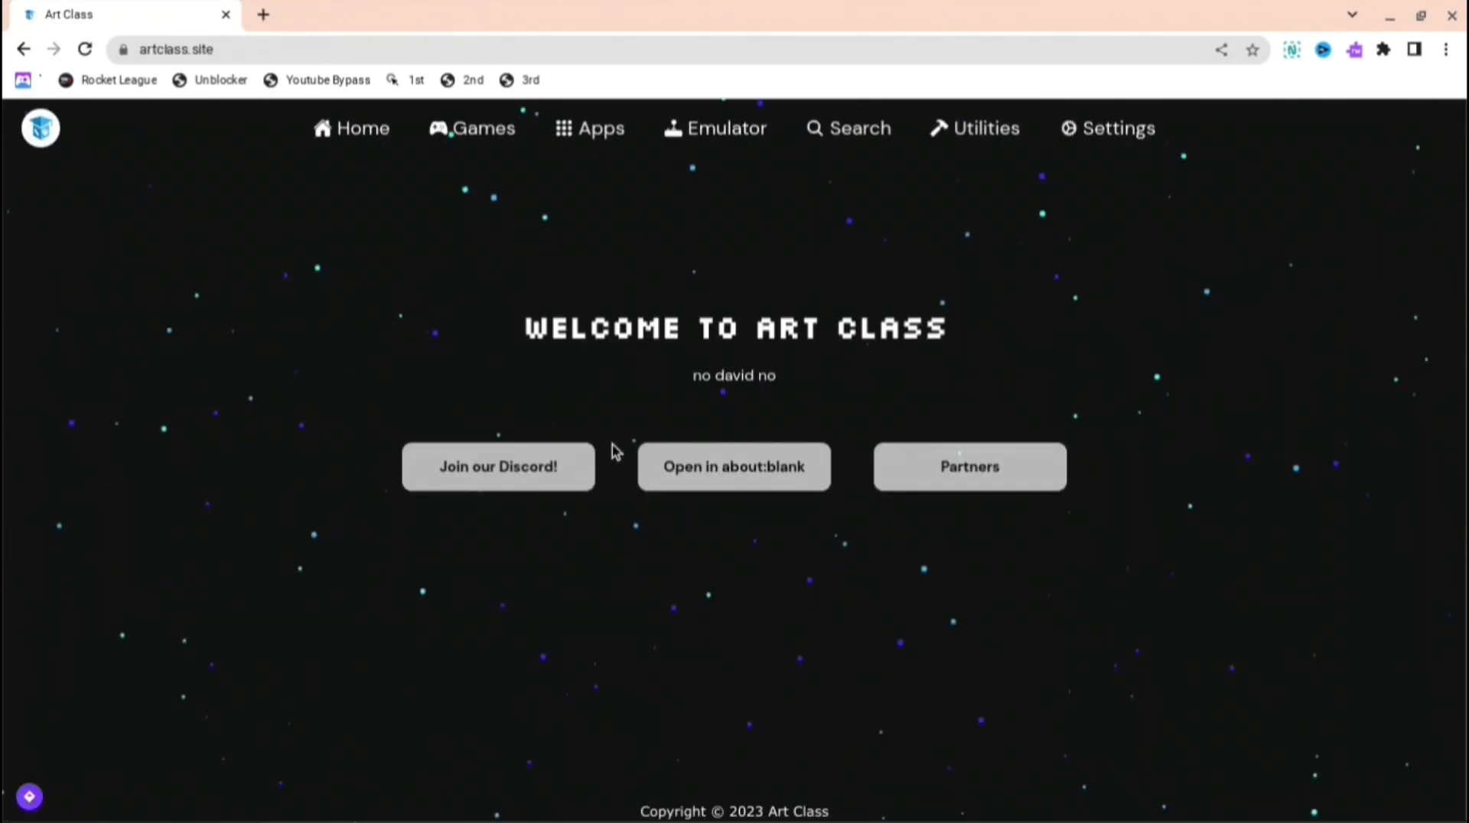
# Step: Show the Art Class Games page with Idle Breakout, Backrooms and Cut the Rope
pyautogui.click(483, 129)
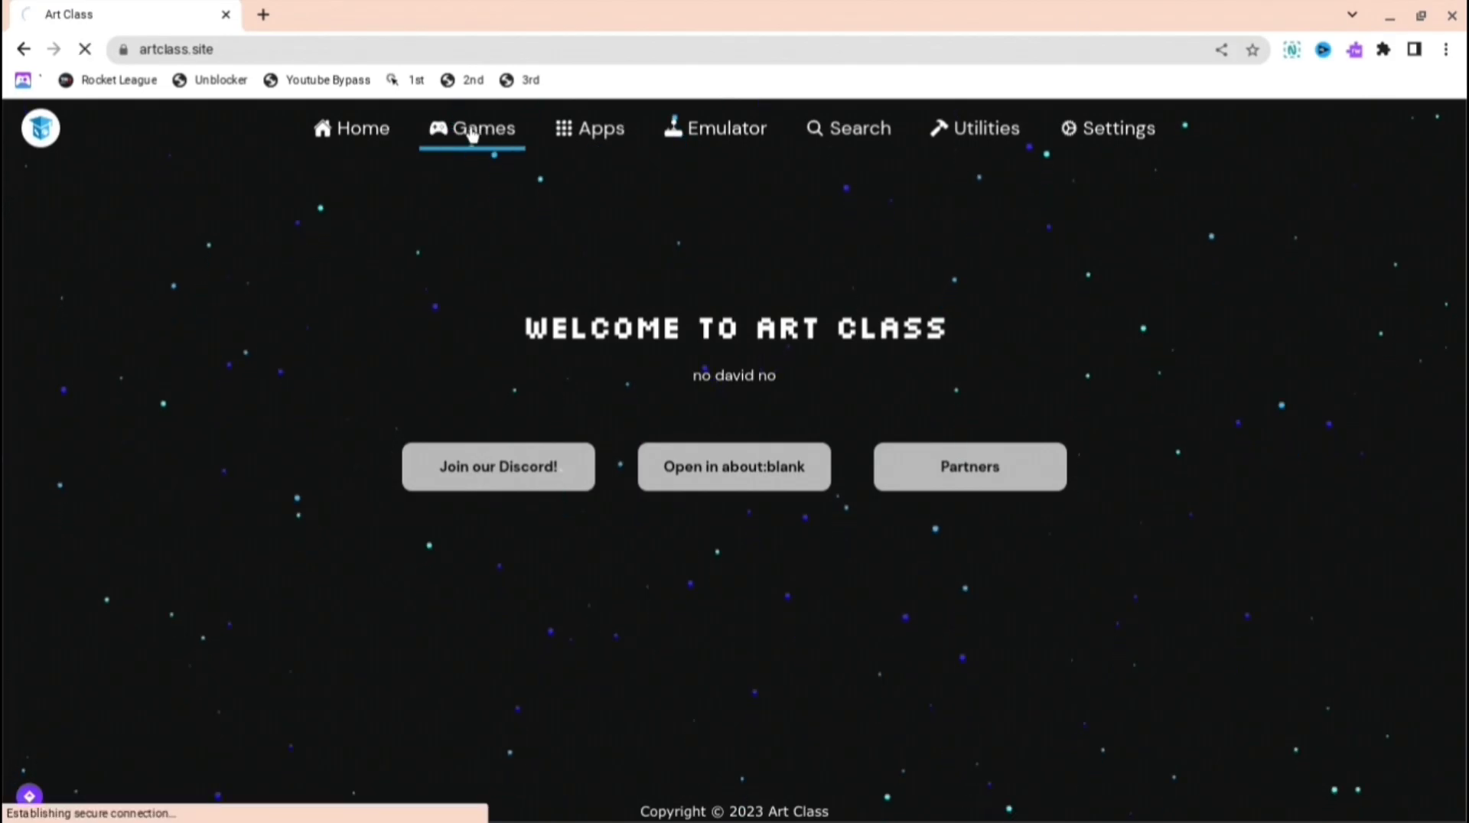
pyautogui.click(484, 129)
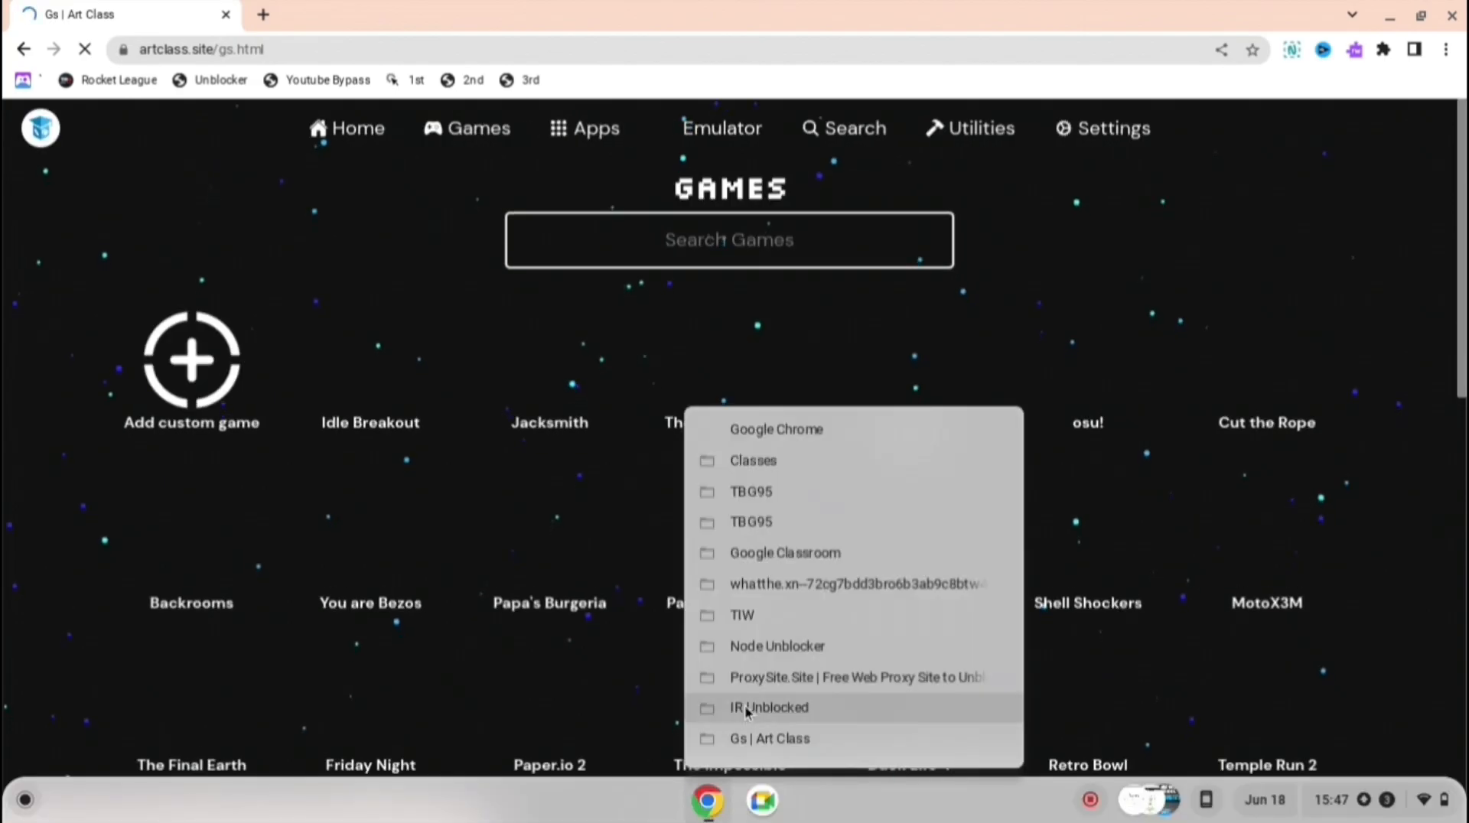
# Step: Search IR Unblocked for 'google games', landing on a full-page Grammarly ad
pyautogui.click(768, 707)
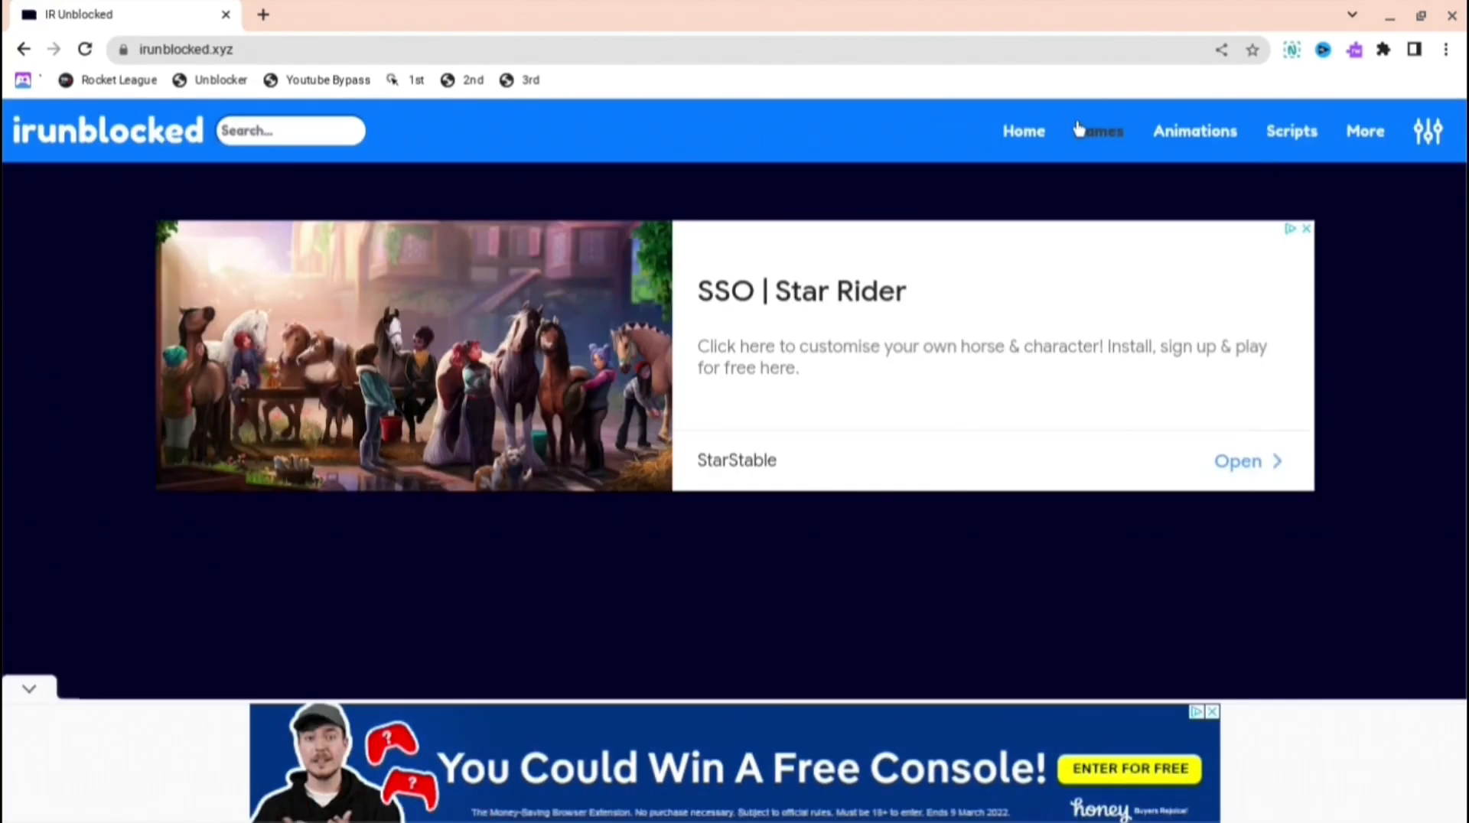
pyautogui.write('google')
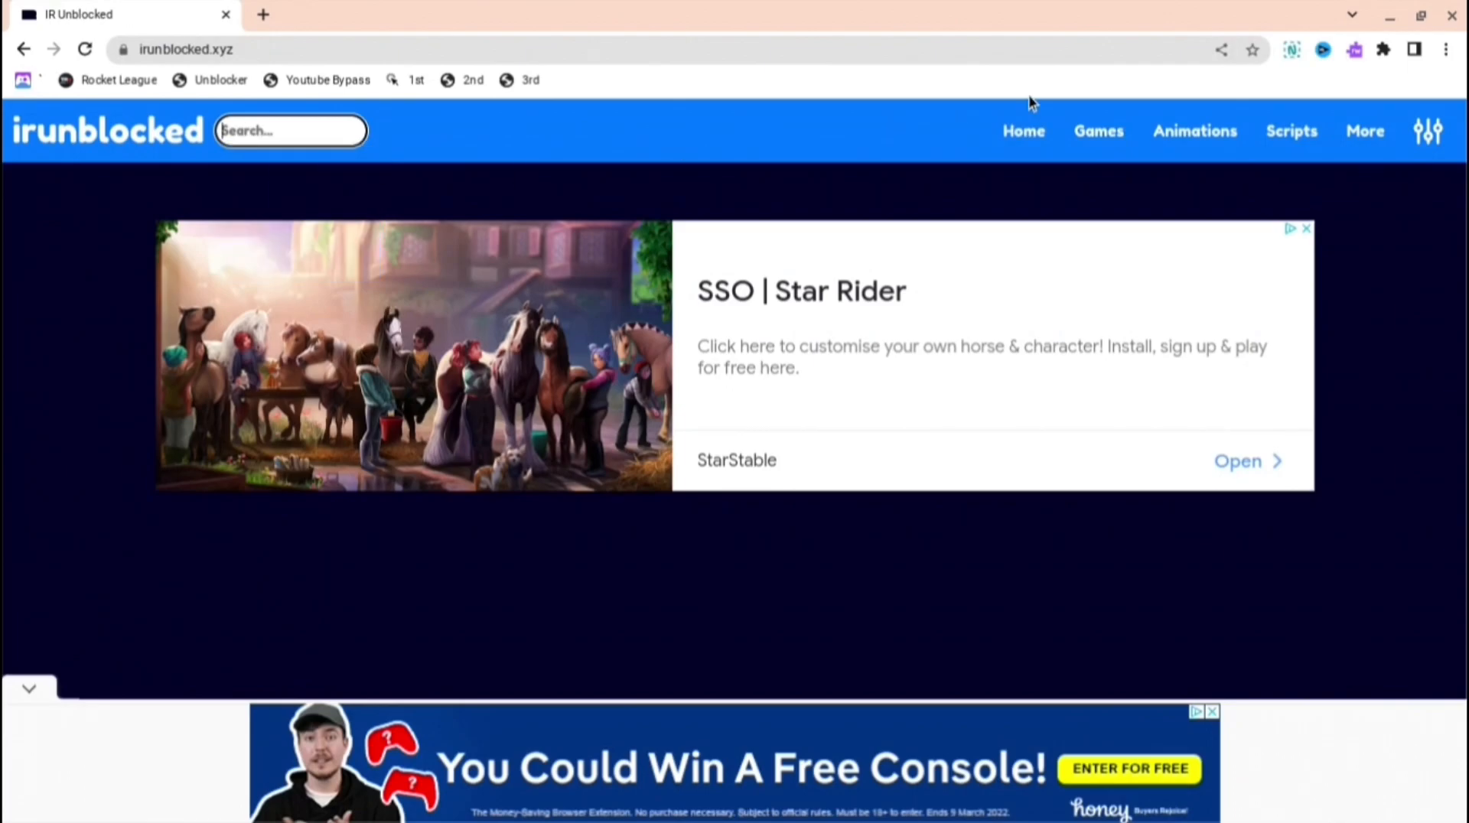
pyautogui.write('games')
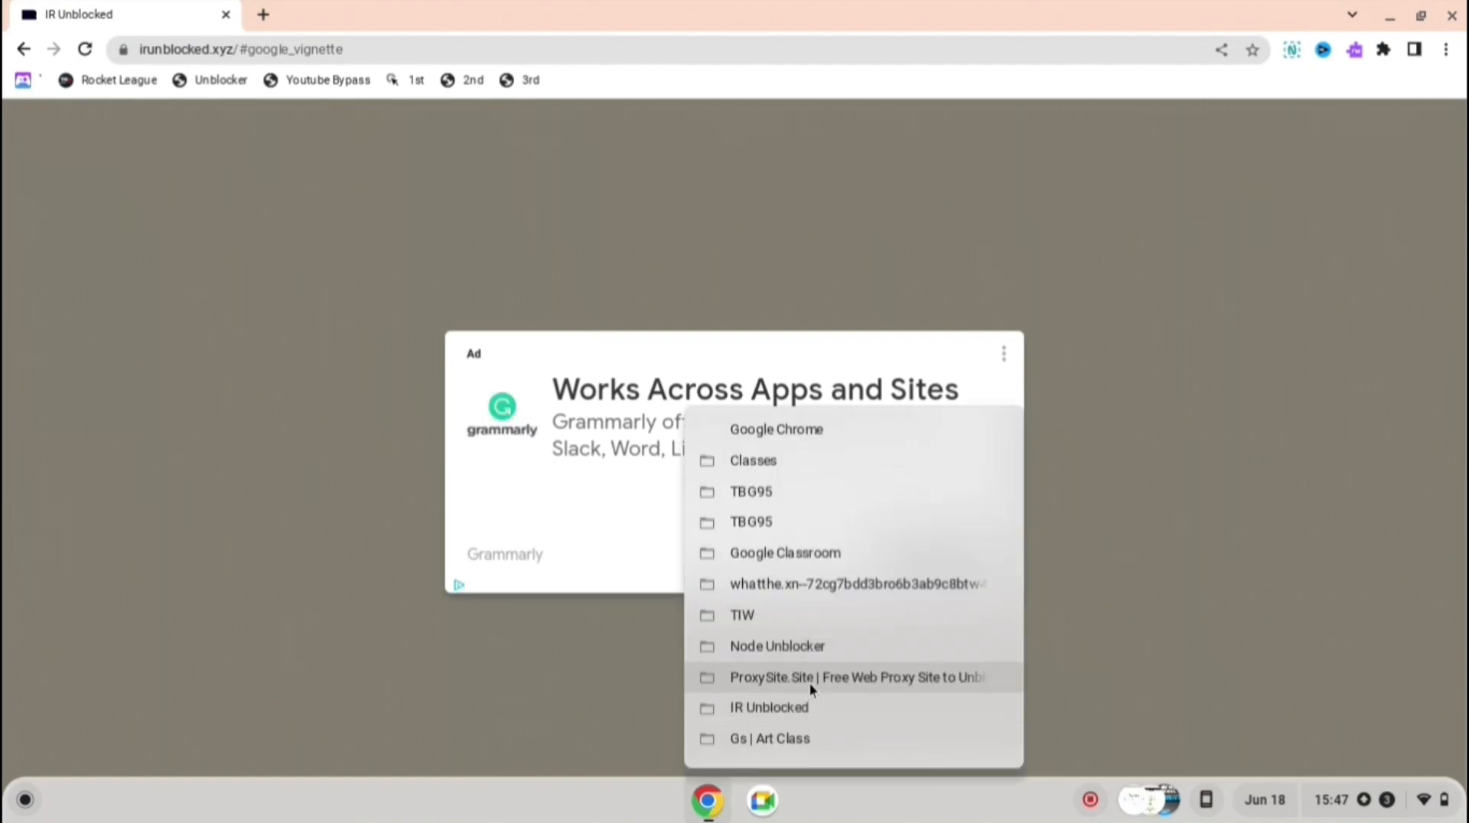
# Step: Enter youtube.com in ProxySite.Site's 'Your URL goes here' field
pyautogui.click(854, 678)
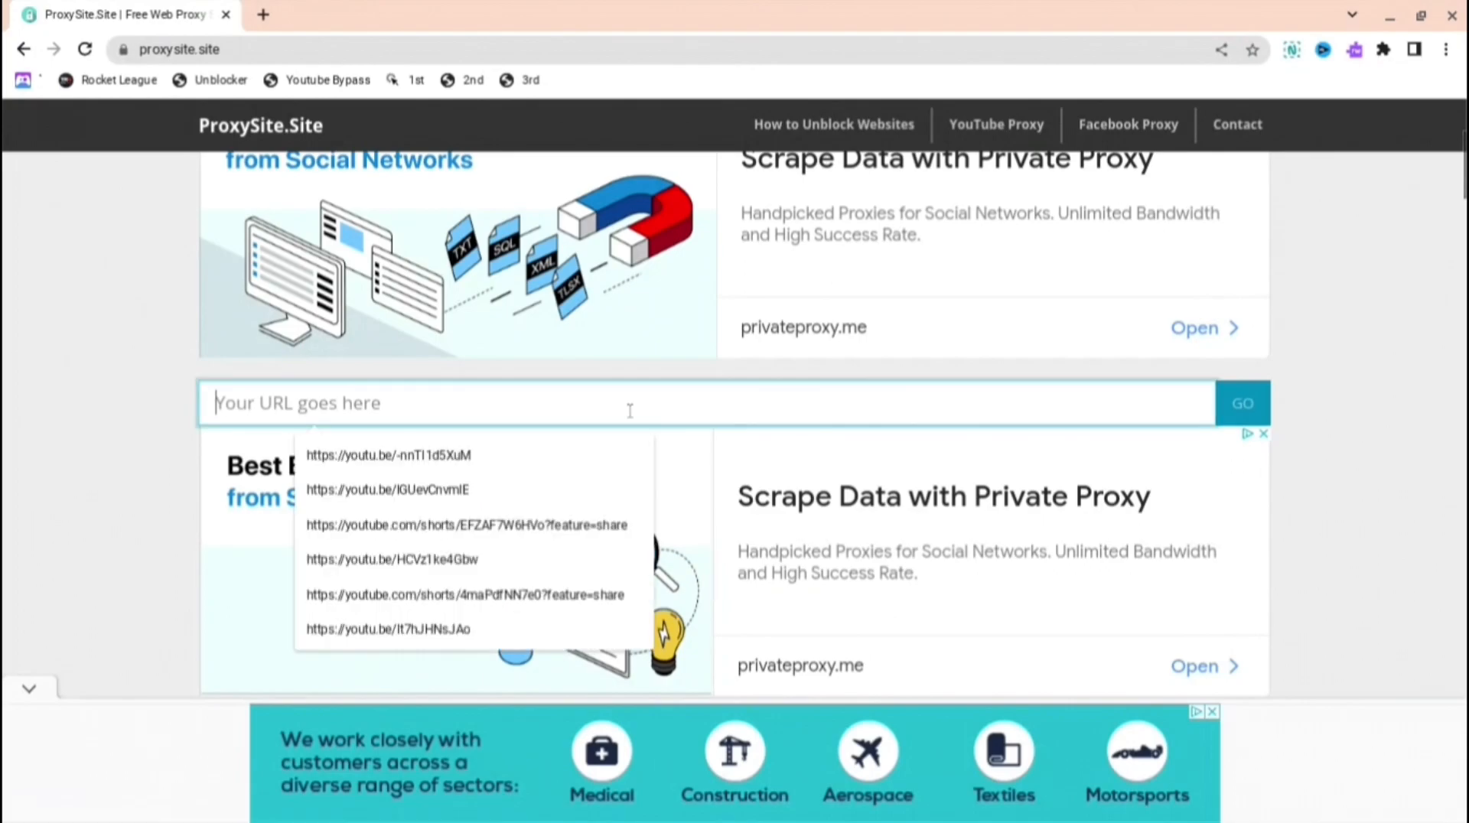
pyautogui.write('youtube.com')
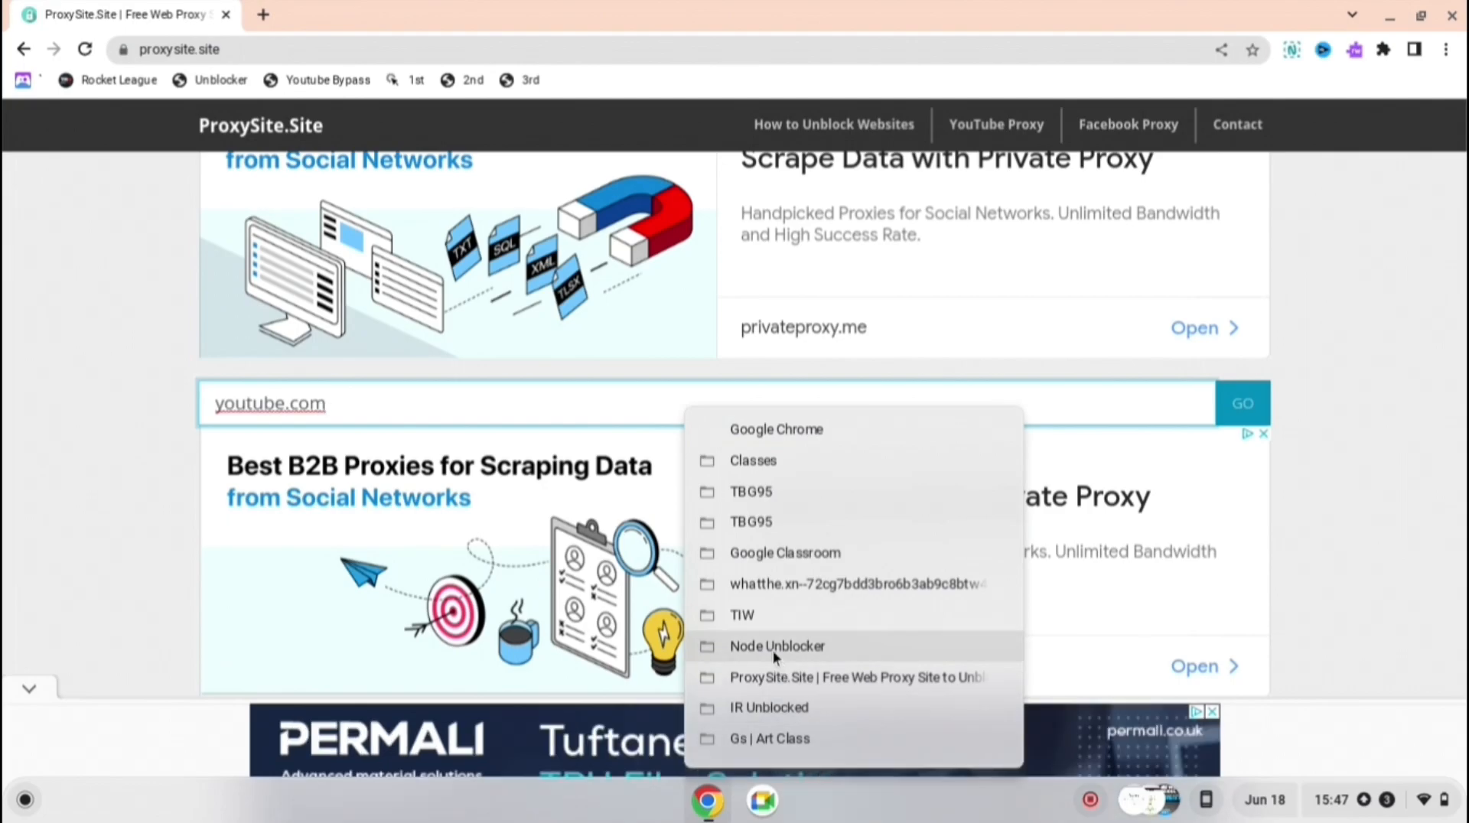
# Step: Switch toward Node Unblocker, ending on the TIW start page at startiw.vercel.app
pyautogui.click(777, 646)
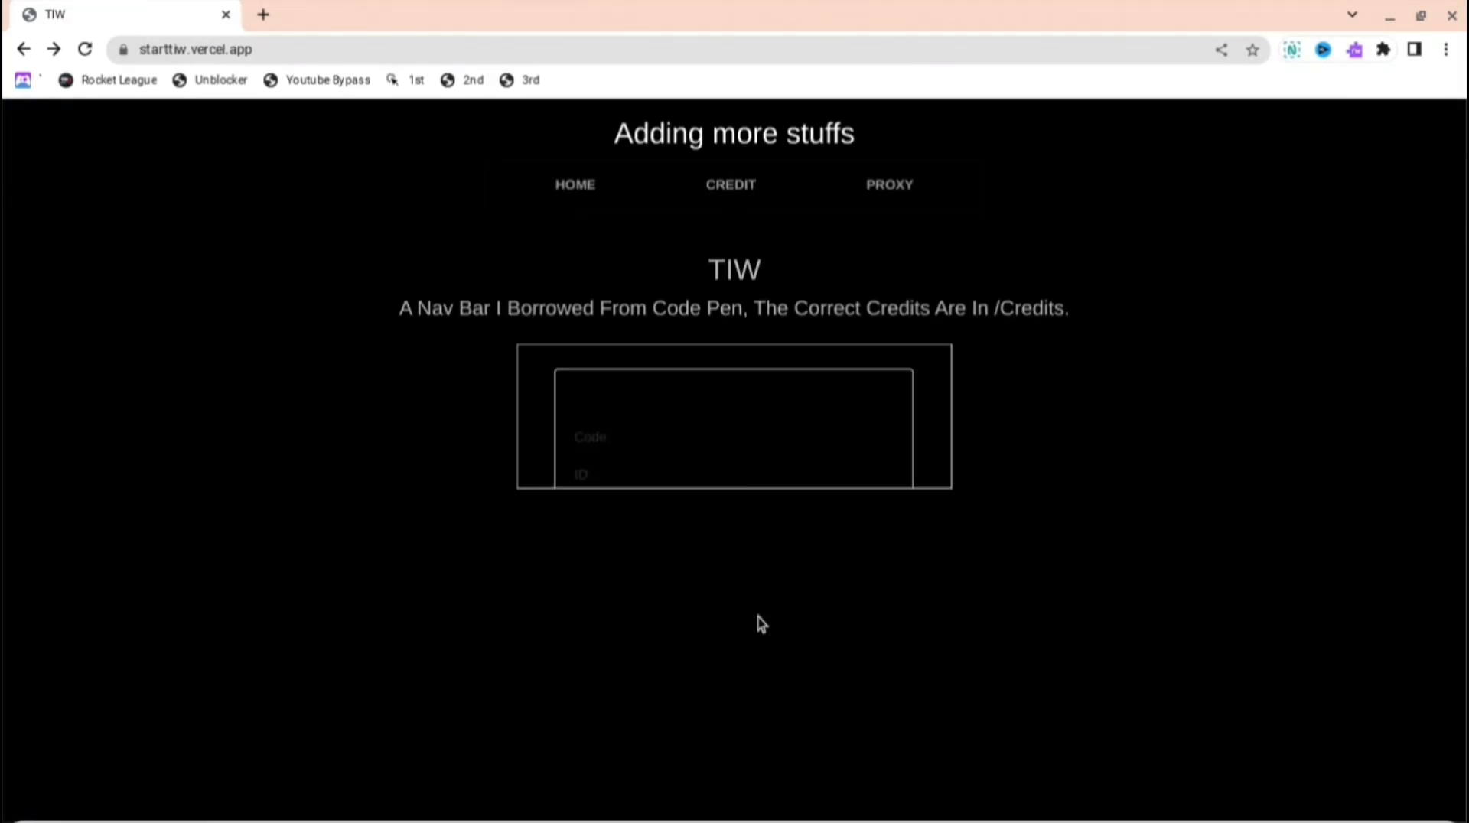
# Step: Go to TIW's TIWcog proxy page and enter google.com in its search box
pyautogui.click(887, 185)
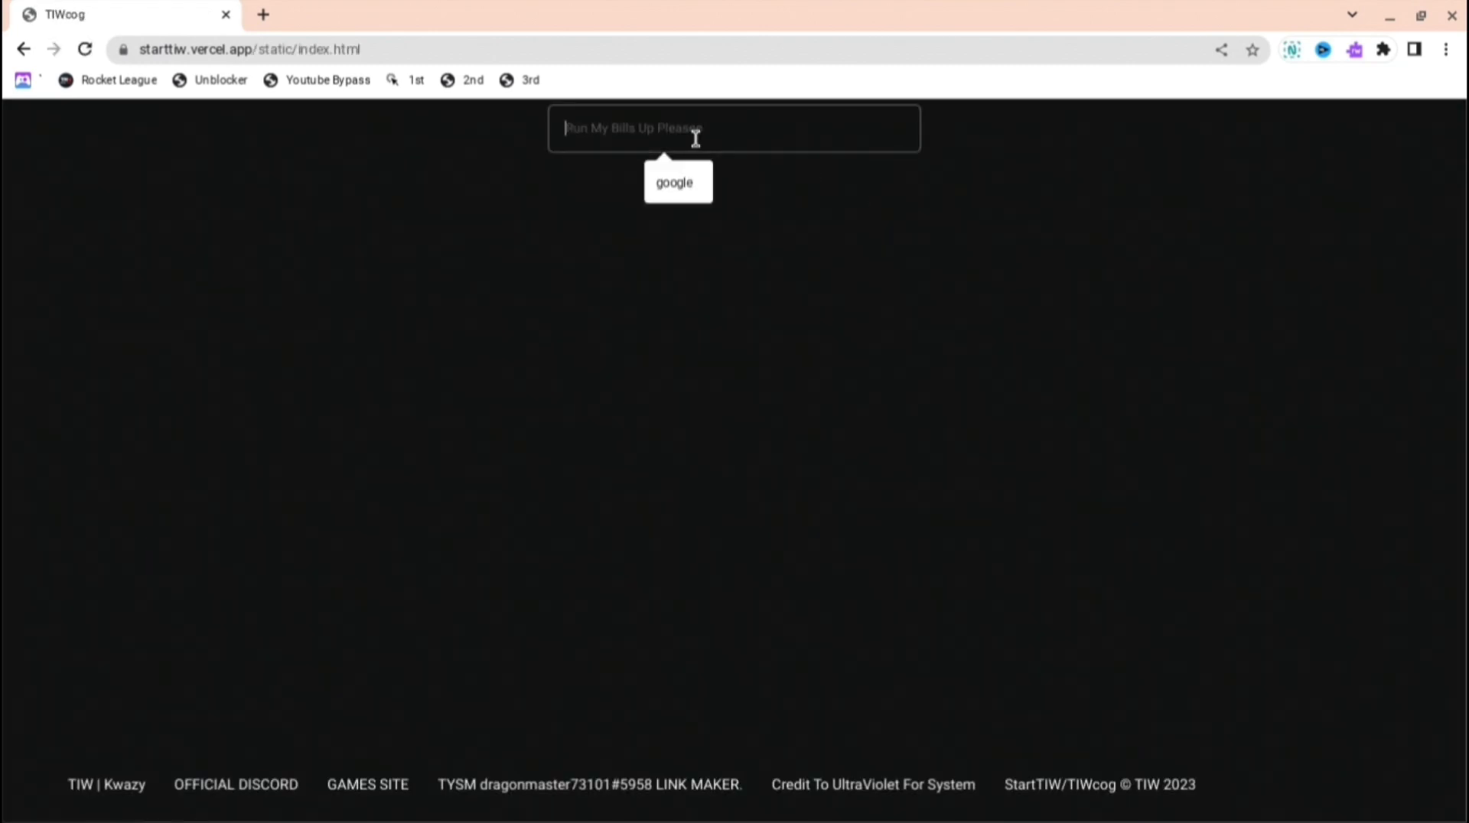
pyautogui.write('google.com')
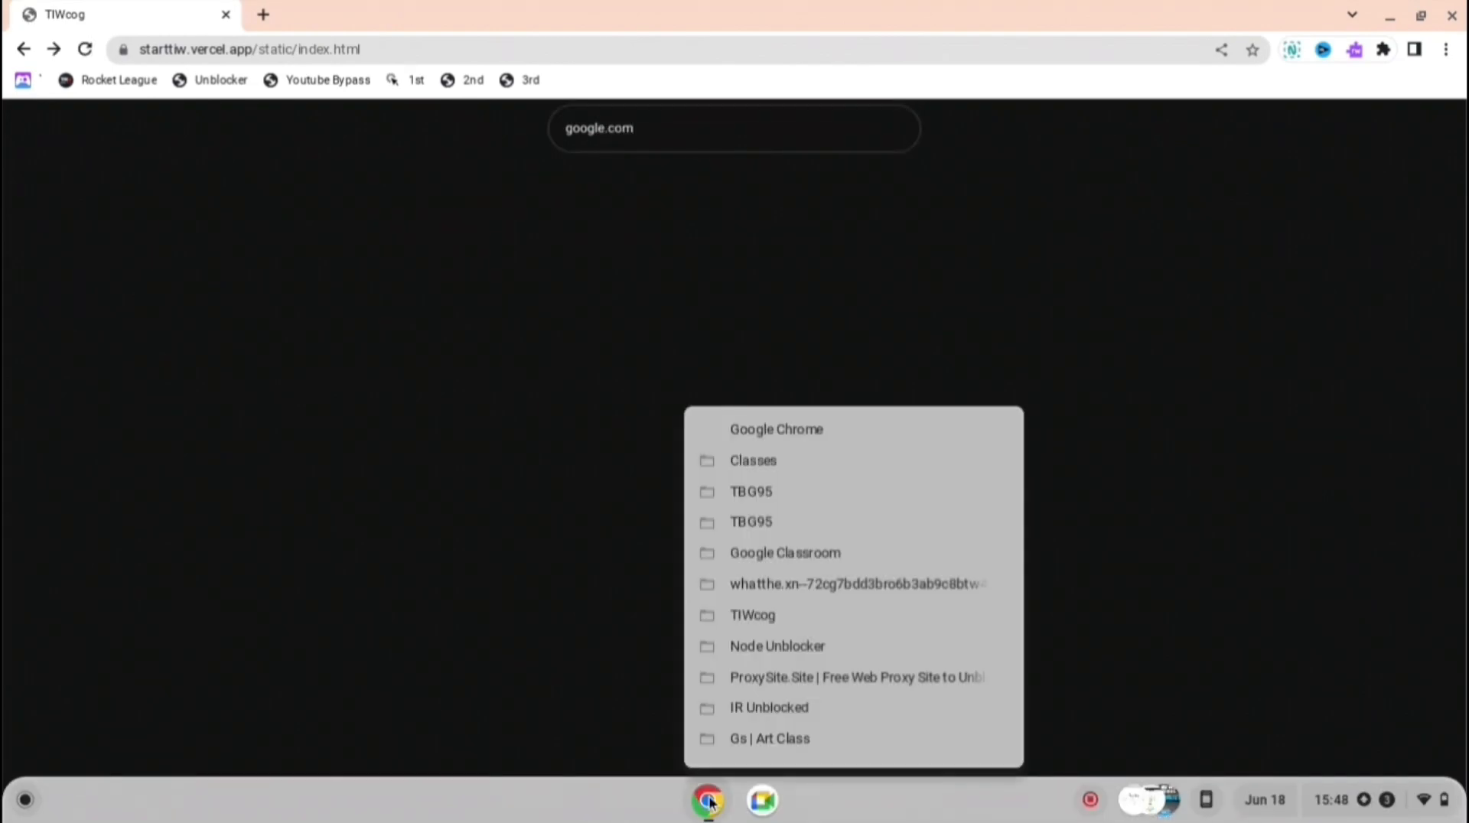
# Step: Enter youtube.com in Rammerhead Browser's address bar on the Welcome tab
pyautogui.click(855, 583)
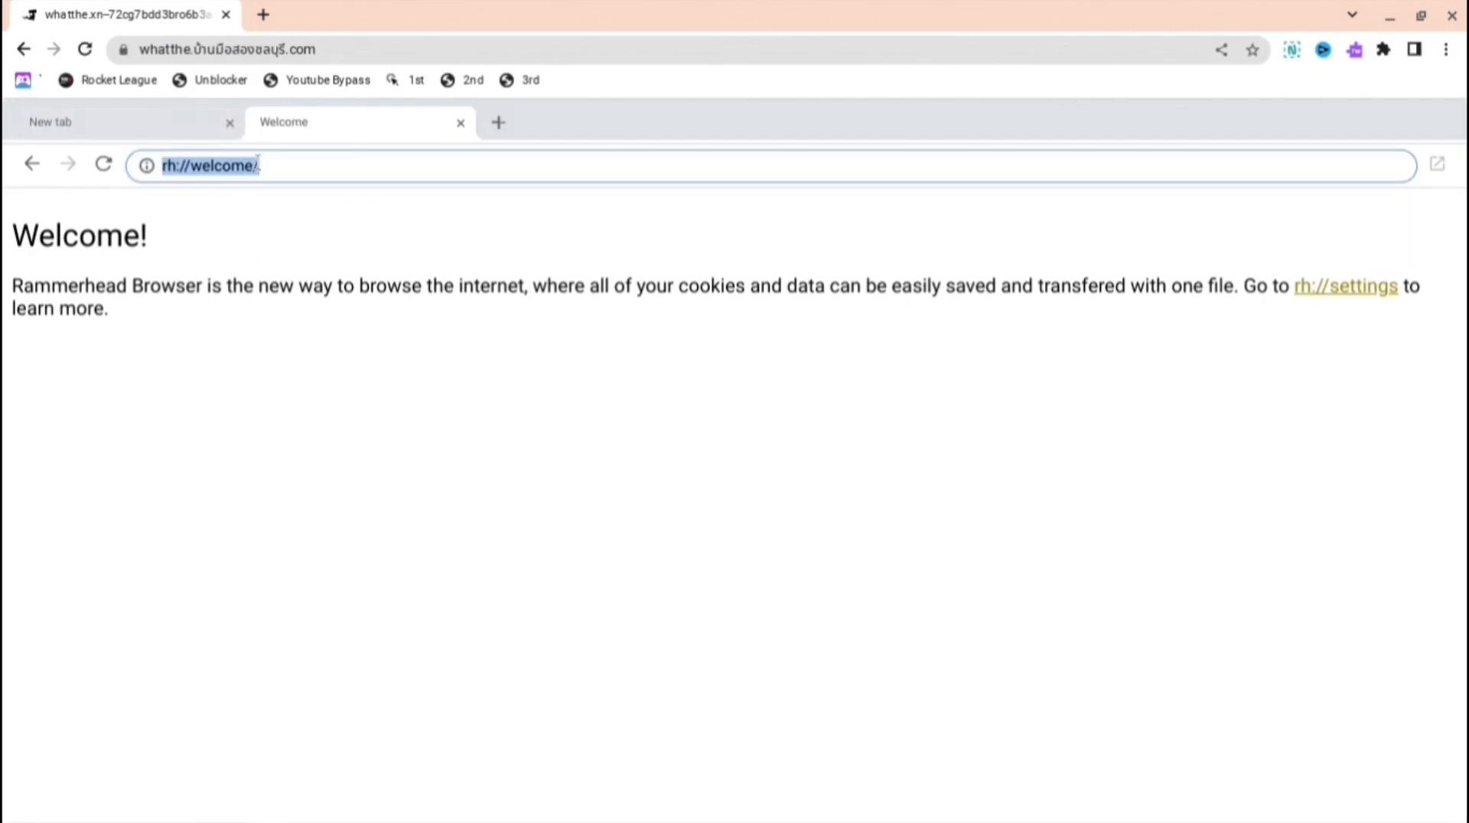
pyautogui.write('youtube.com')
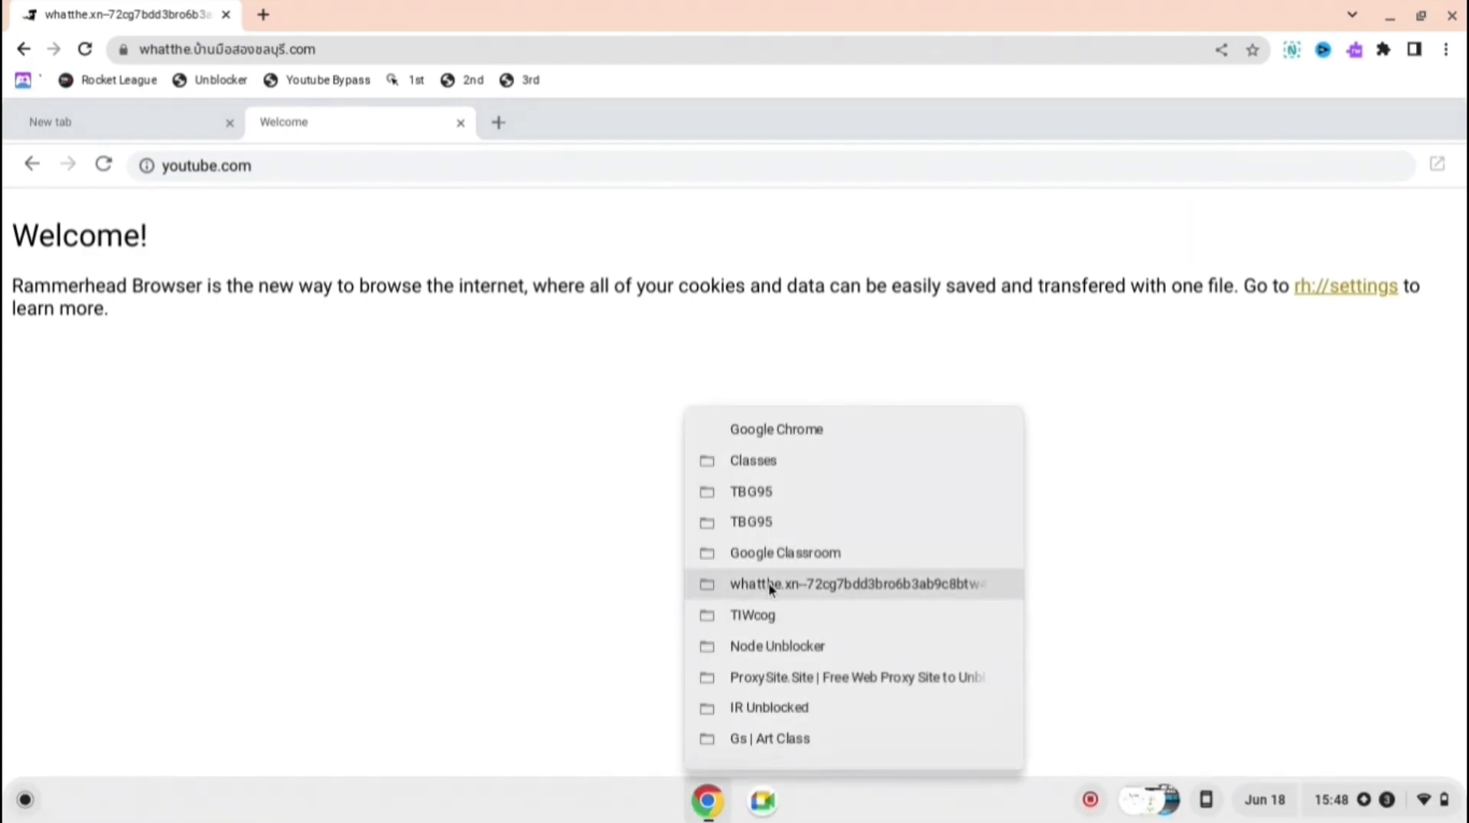
pyautogui.moveTo(785, 553)
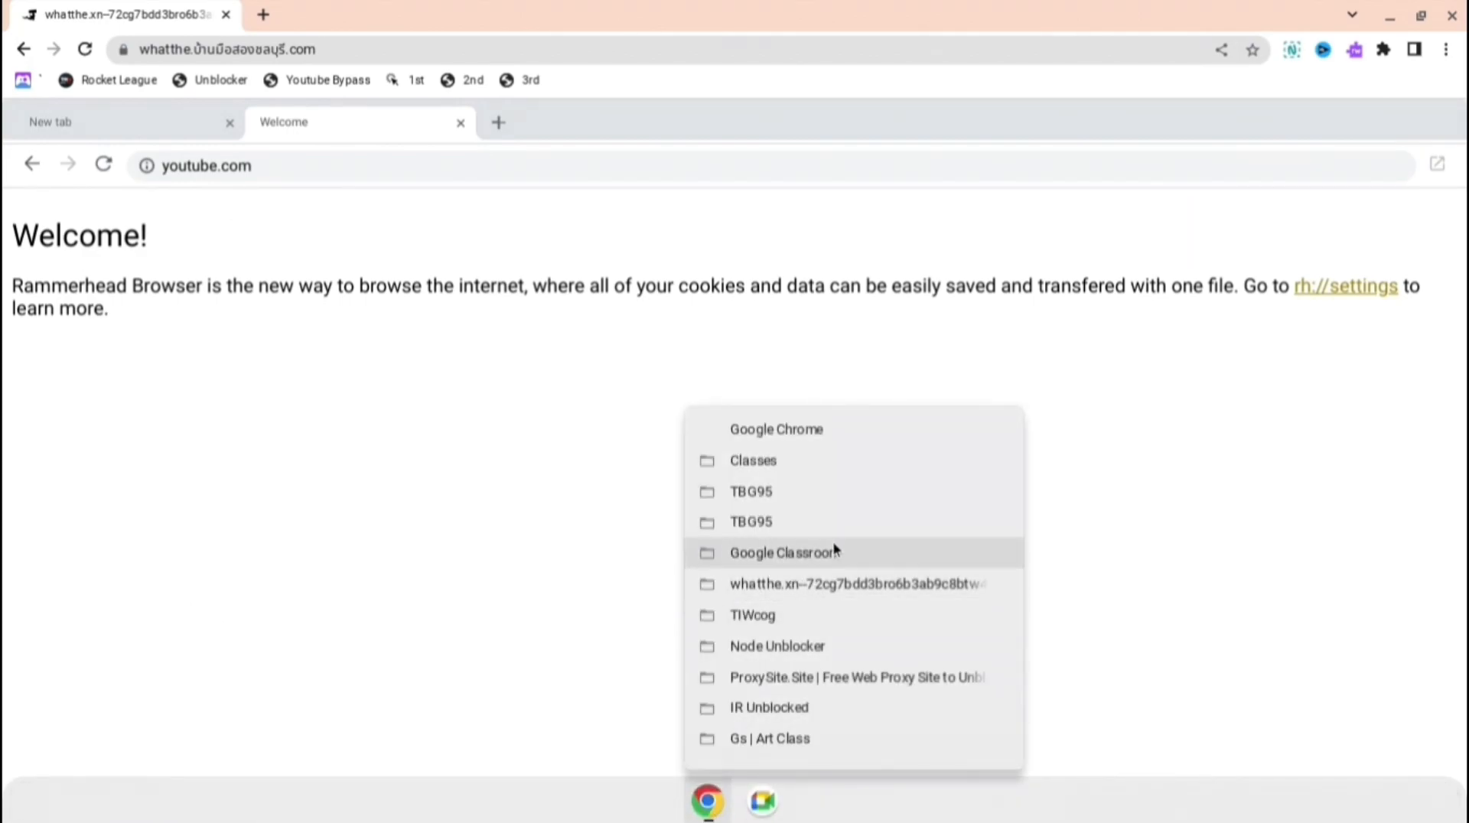
# Step: Enter youtube.com in TBG95's 'Search the web freely' box
pyautogui.click(783, 552)
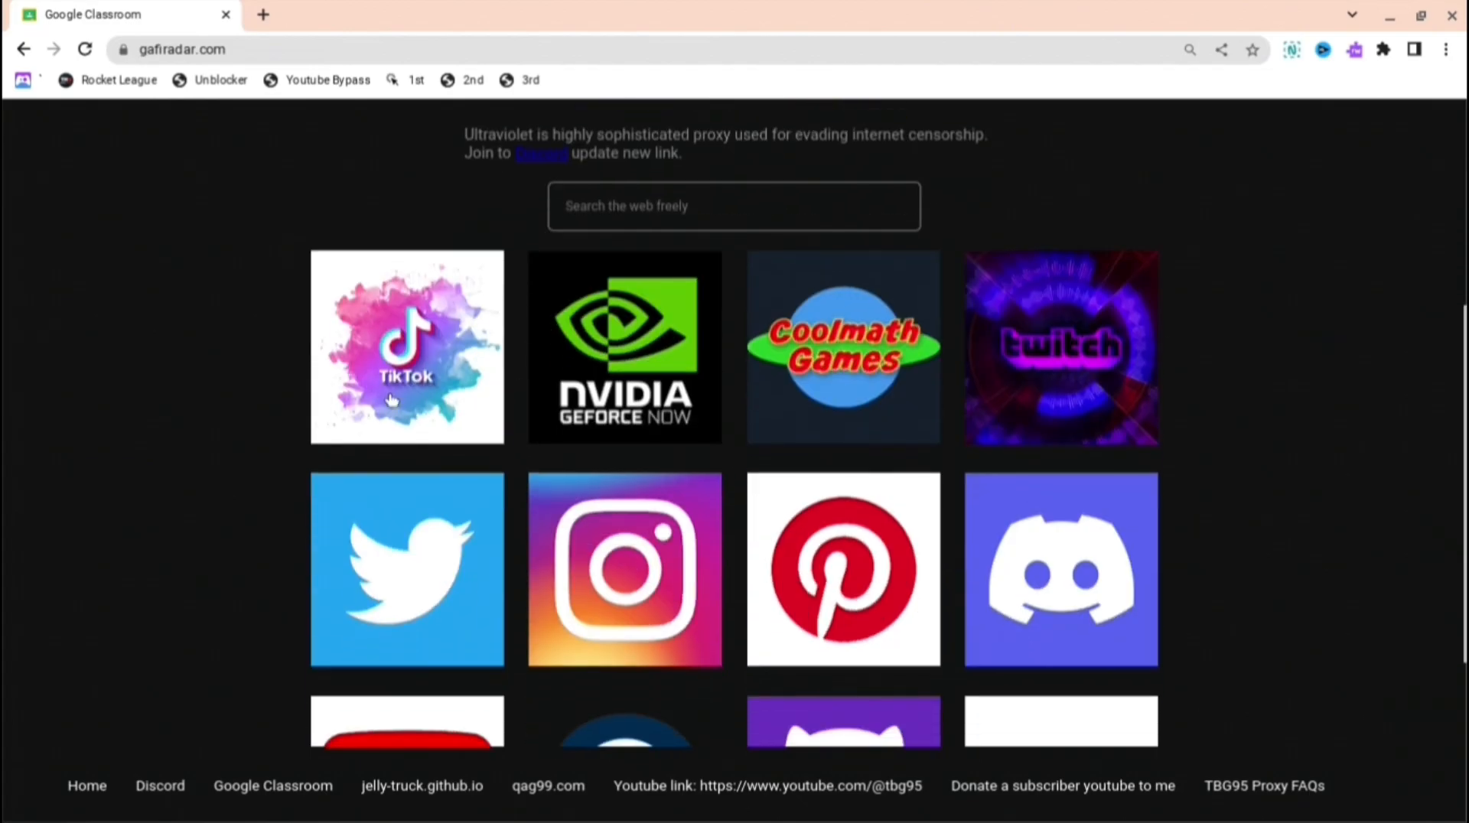
pyautogui.write('youtube.com')
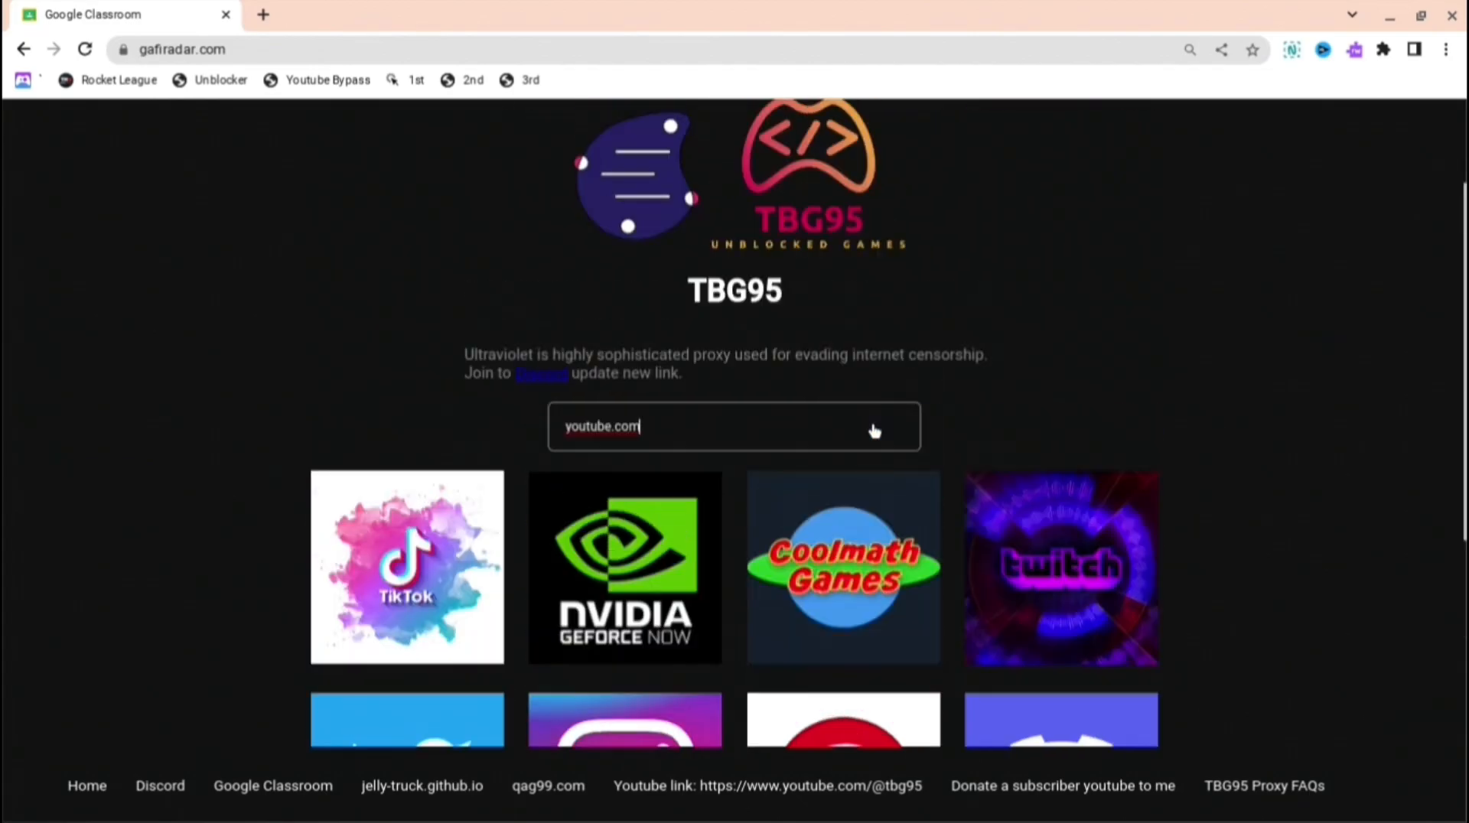
pyautogui.scroll(-3)
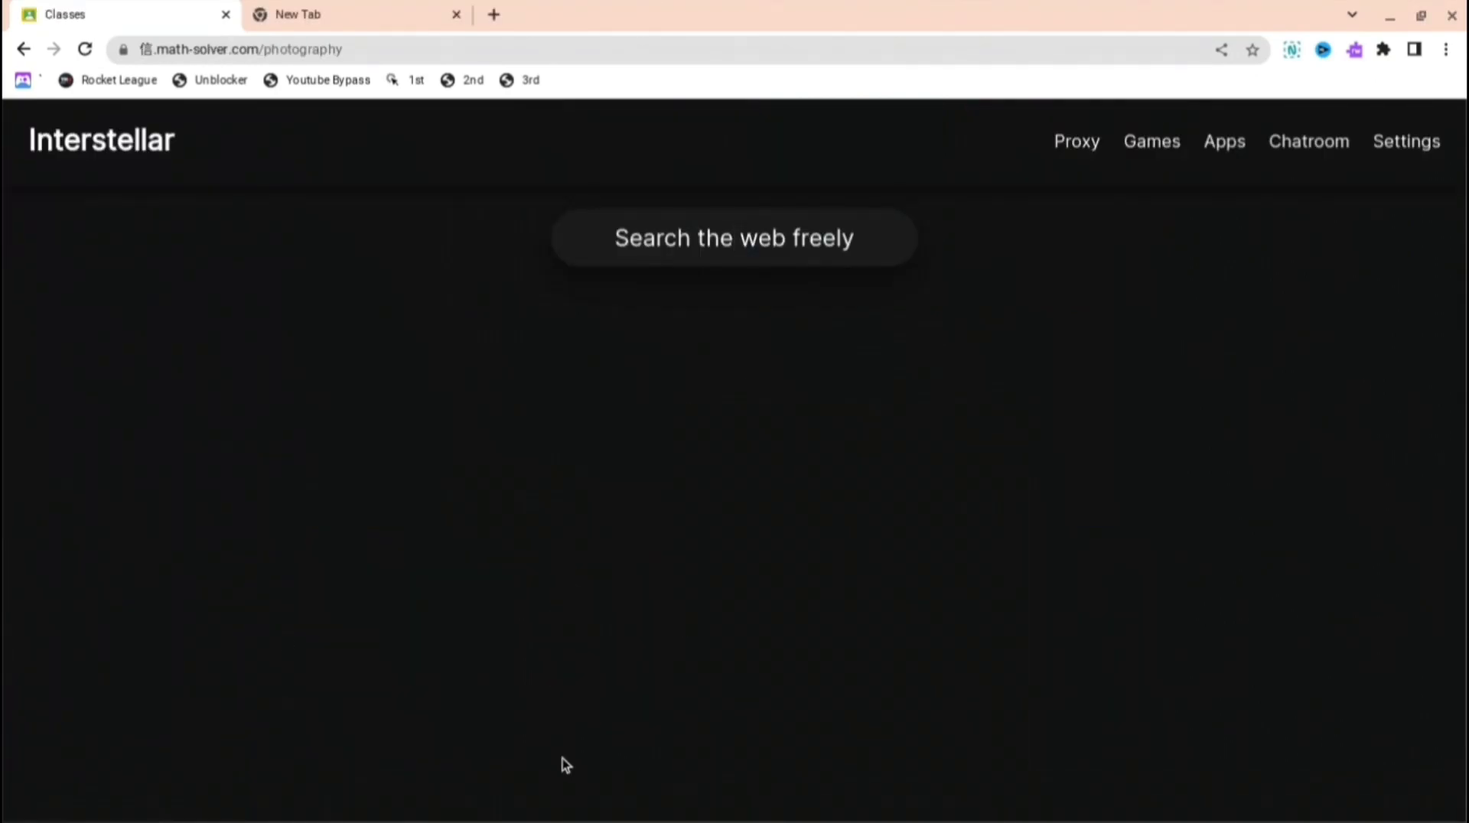
# Step: Enter youtube.c in Interstellar's search bar, with a youtube.co suggestion showing
pyautogui.write('youtube')
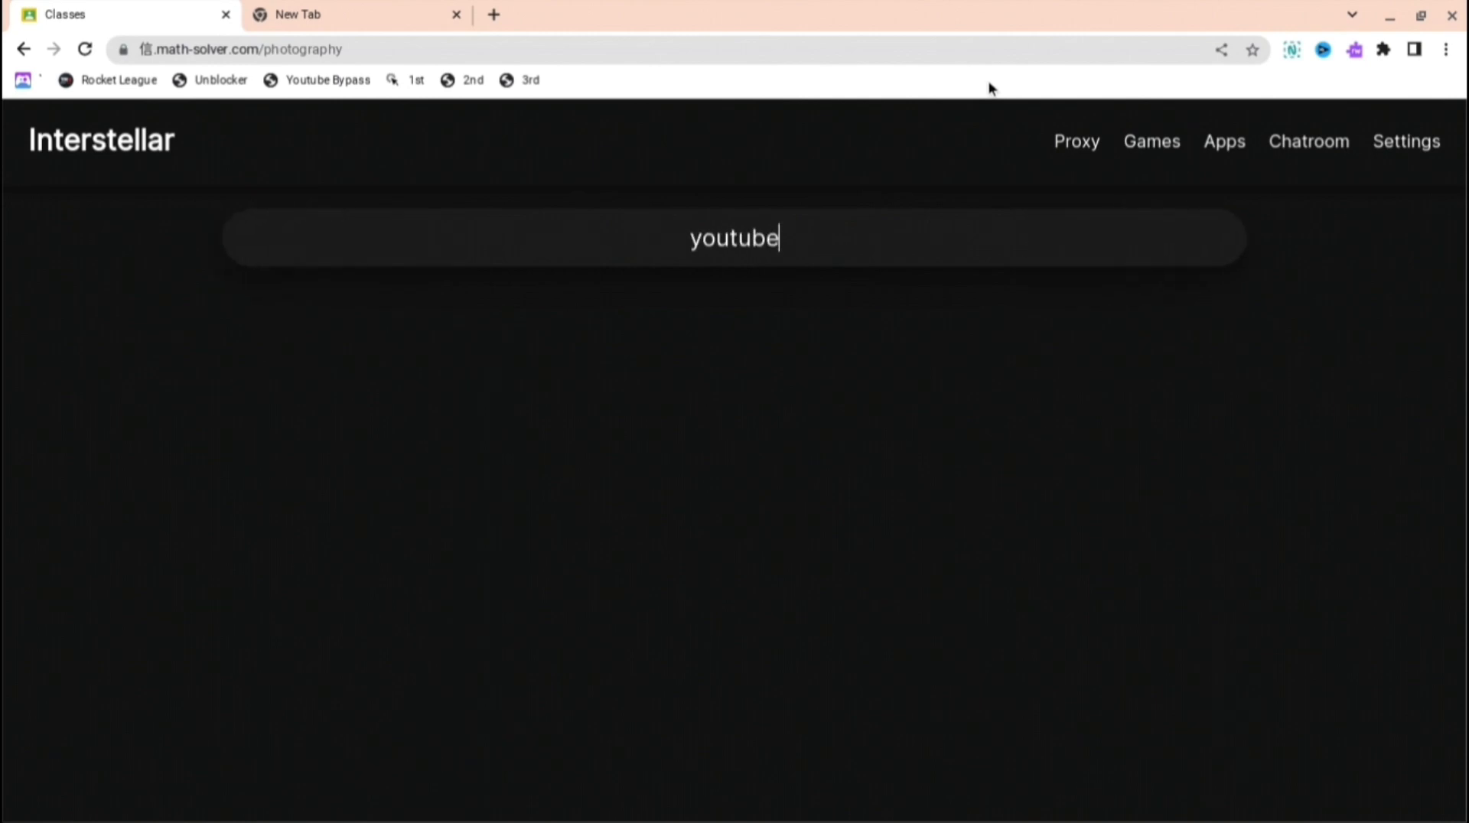
pyautogui.write('.c')
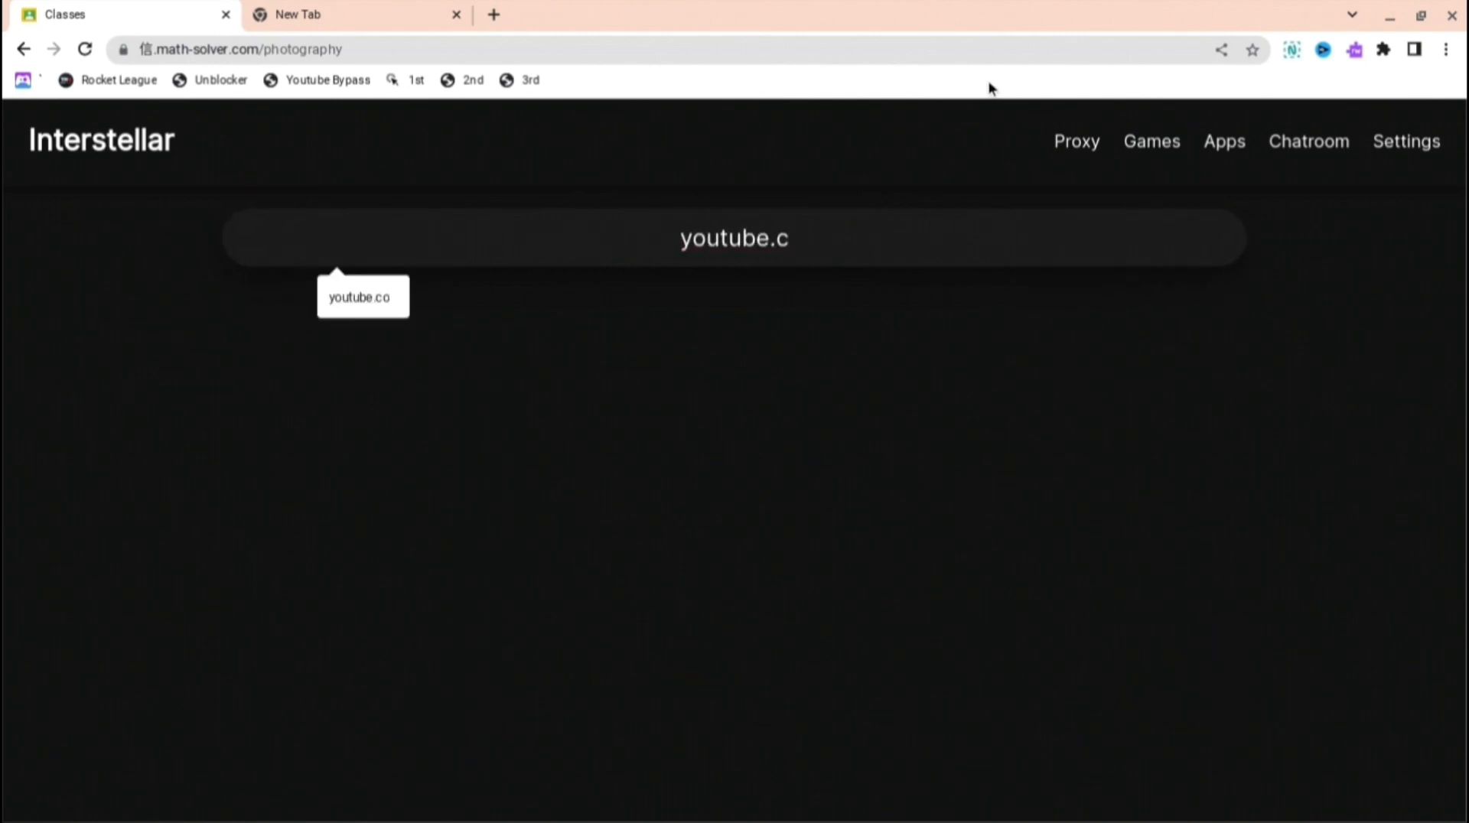